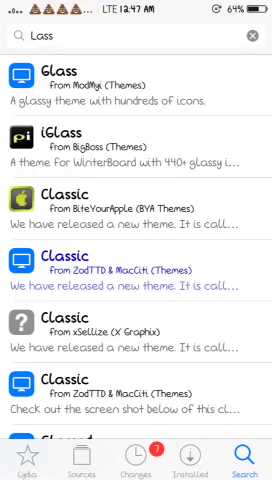
# Step: Complete the Cydia search query so it reads 'Lasso'
pyautogui.click(140, 40)
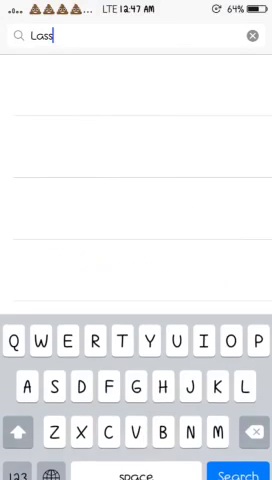
pyautogui.write('o')
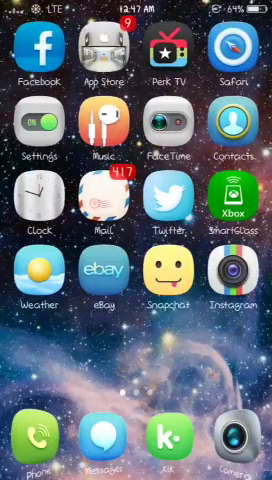
pyautogui.hscroll(-3)
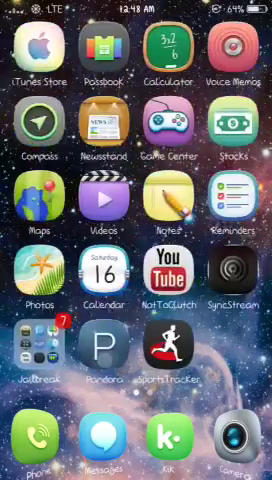
pyautogui.hscroll(-3)
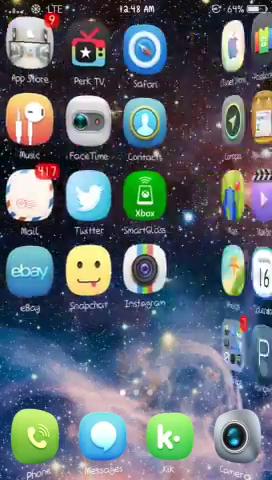
pyautogui.hscroll(-3)
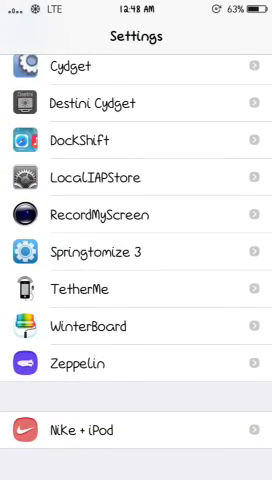
# Step: Open Zeppelin in Settings and scroll down through its carrier logo list
pyautogui.click(136, 362)
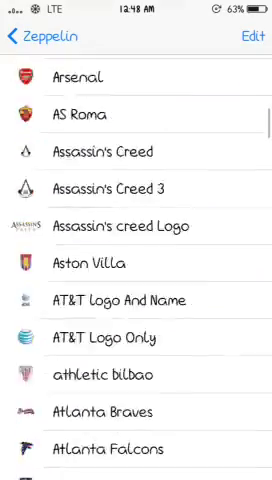
pyautogui.scroll(-3)
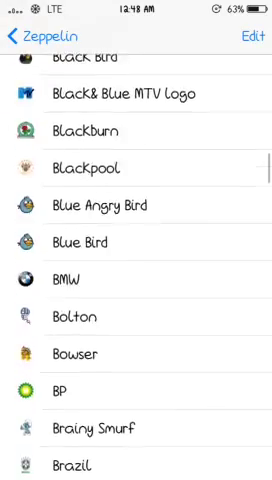
pyautogui.scroll(-3)
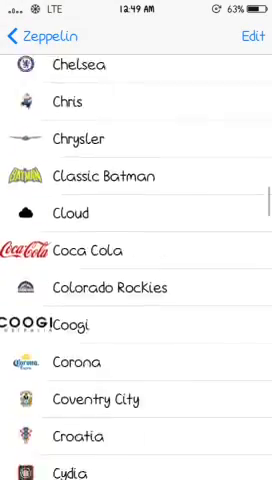
pyautogui.scroll(-3)
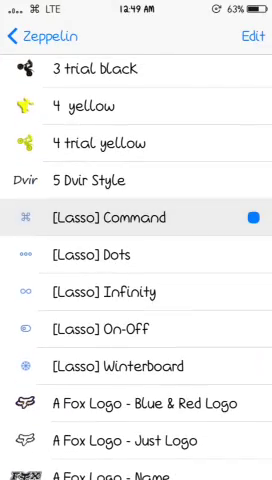
# Step: Pick [Lasso] Command, then switch the Zeppelin carrier logo to [Lasso] Dots
pyautogui.click(136, 218)
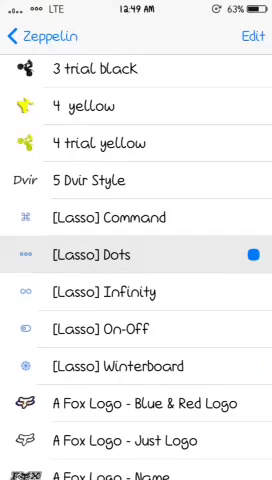
pyautogui.click(136, 329)
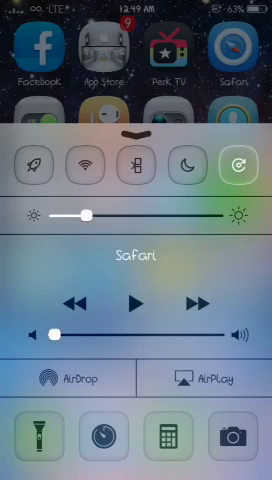
# Step: Toggle portrait orientation lock off and back on, then dismiss Control Center
pyautogui.click(239, 167)
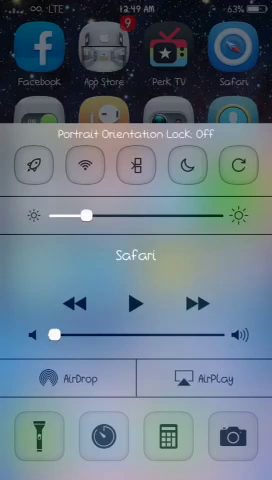
pyautogui.click(241, 168)
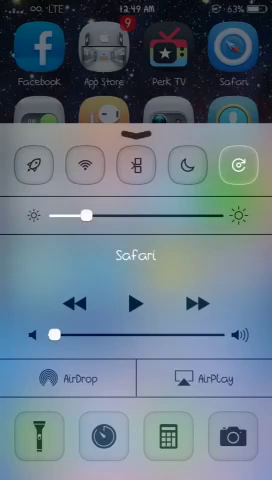
pyautogui.moveTo(88, 211); pyautogui.dragTo(175, 211)
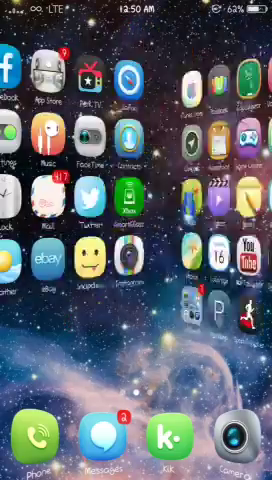
pyautogui.hscroll(-3)
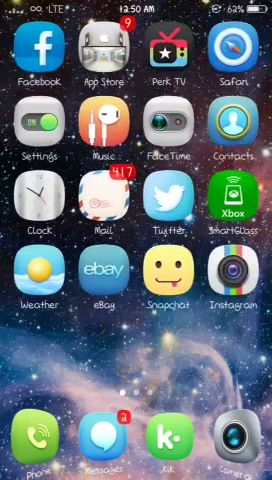
pyautogui.hscroll(-3)
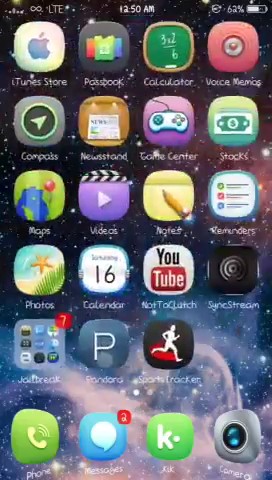
pyautogui.hscroll(-3)
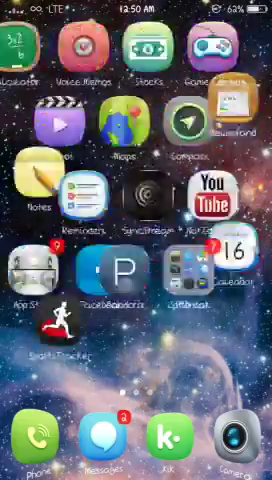
pyautogui.hscroll(-3)
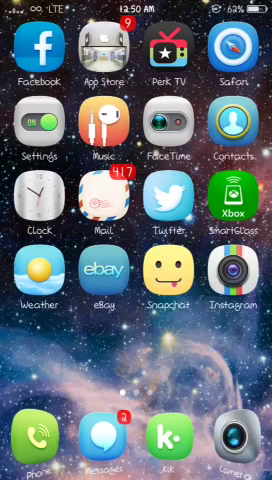